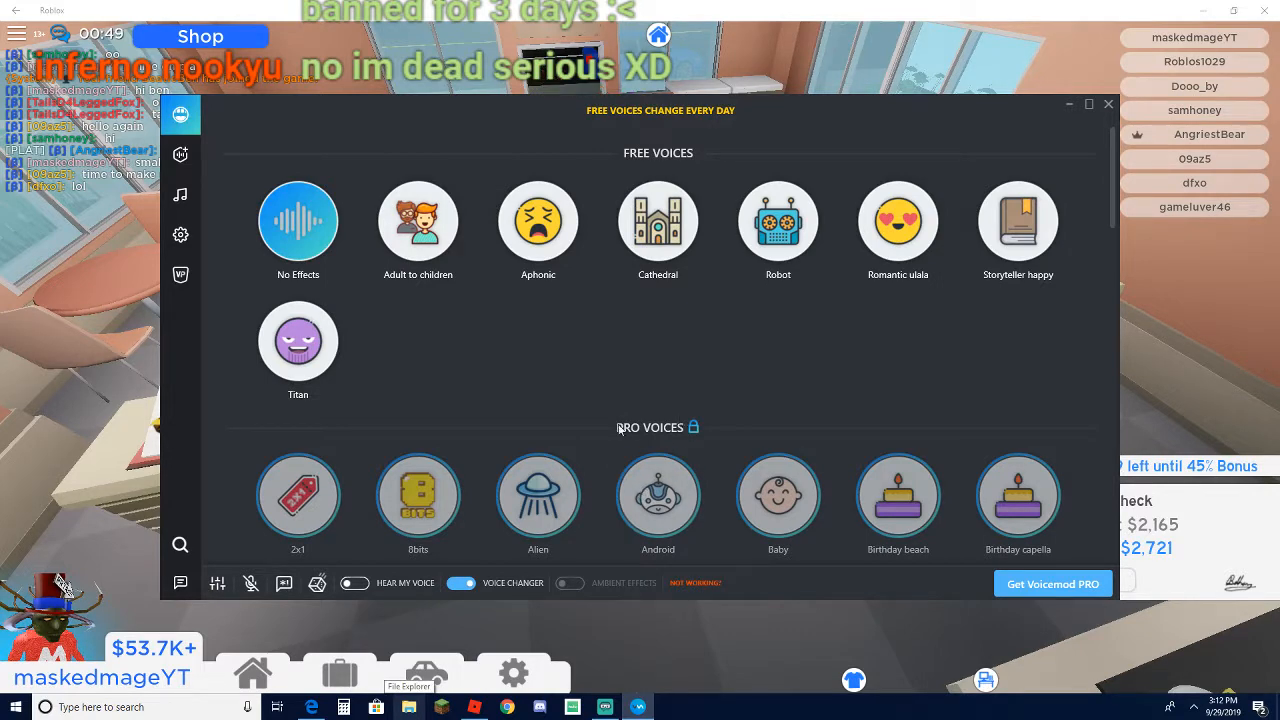
mouse_move(540, 356)
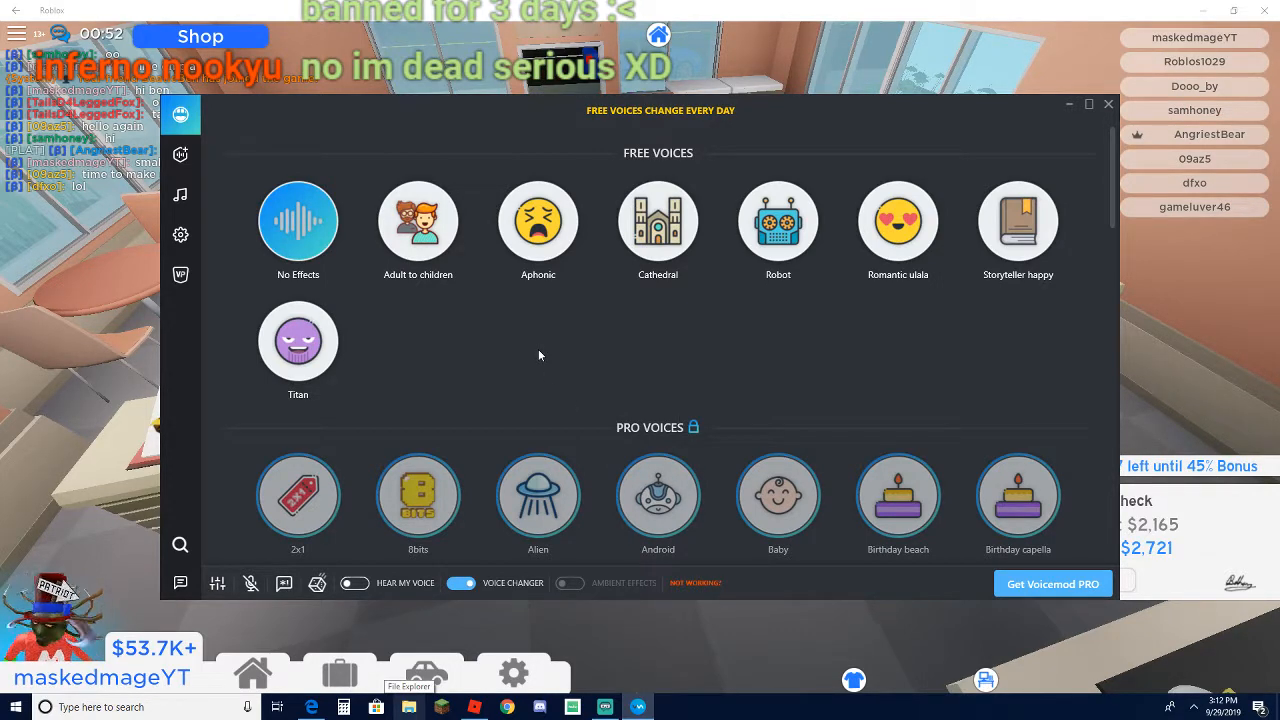
Add an Audio Input Capture source to the Live Scene from the Add Source dialog
scroll(down, 3)
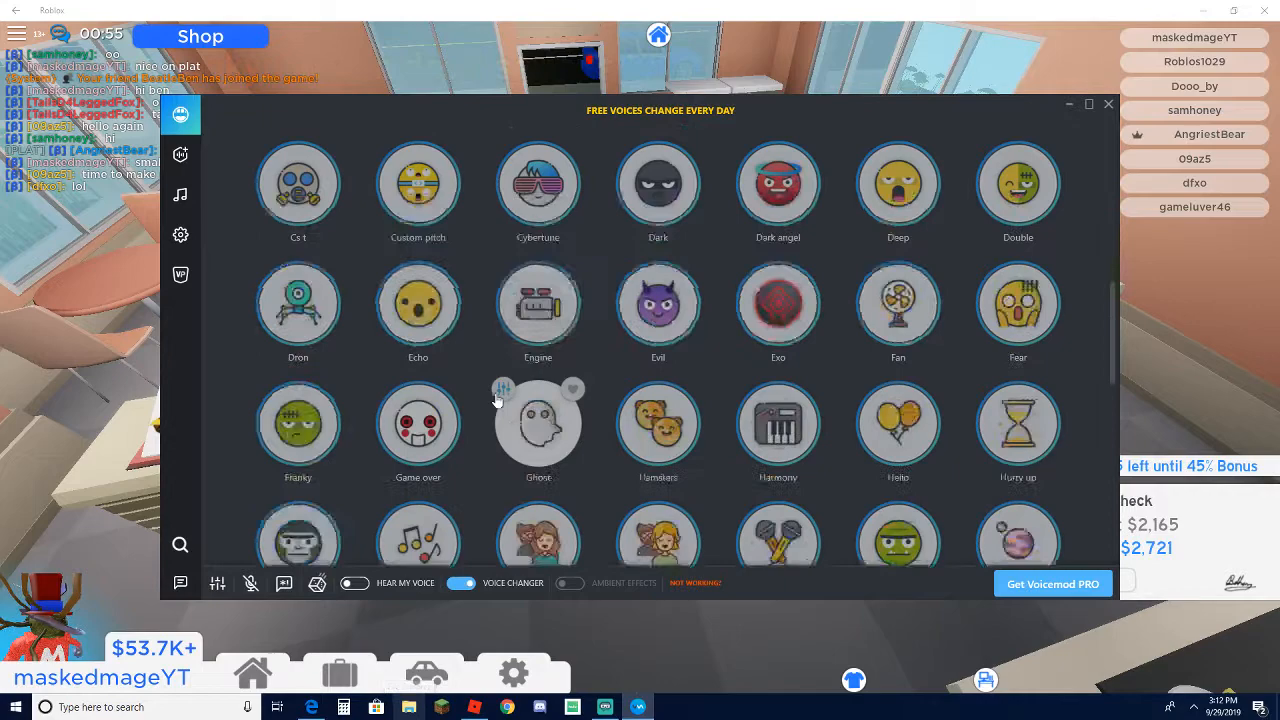
scroll(up, 3)
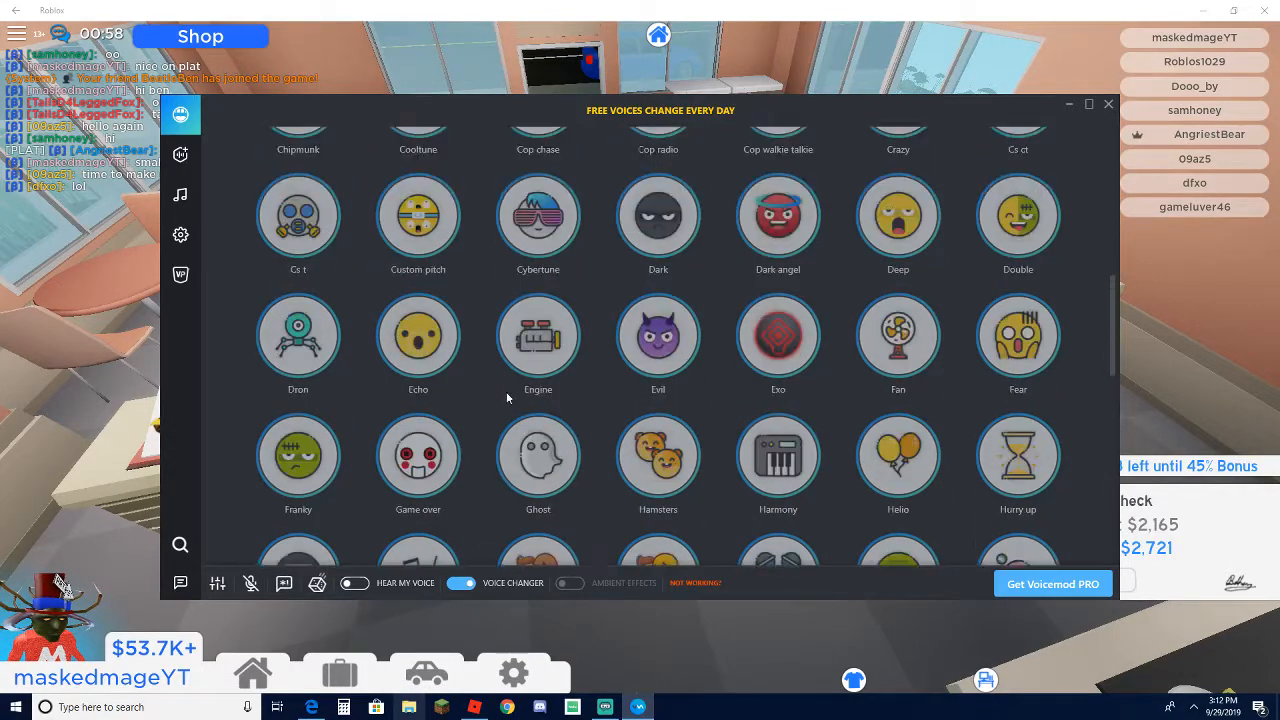
scroll(up, 3)
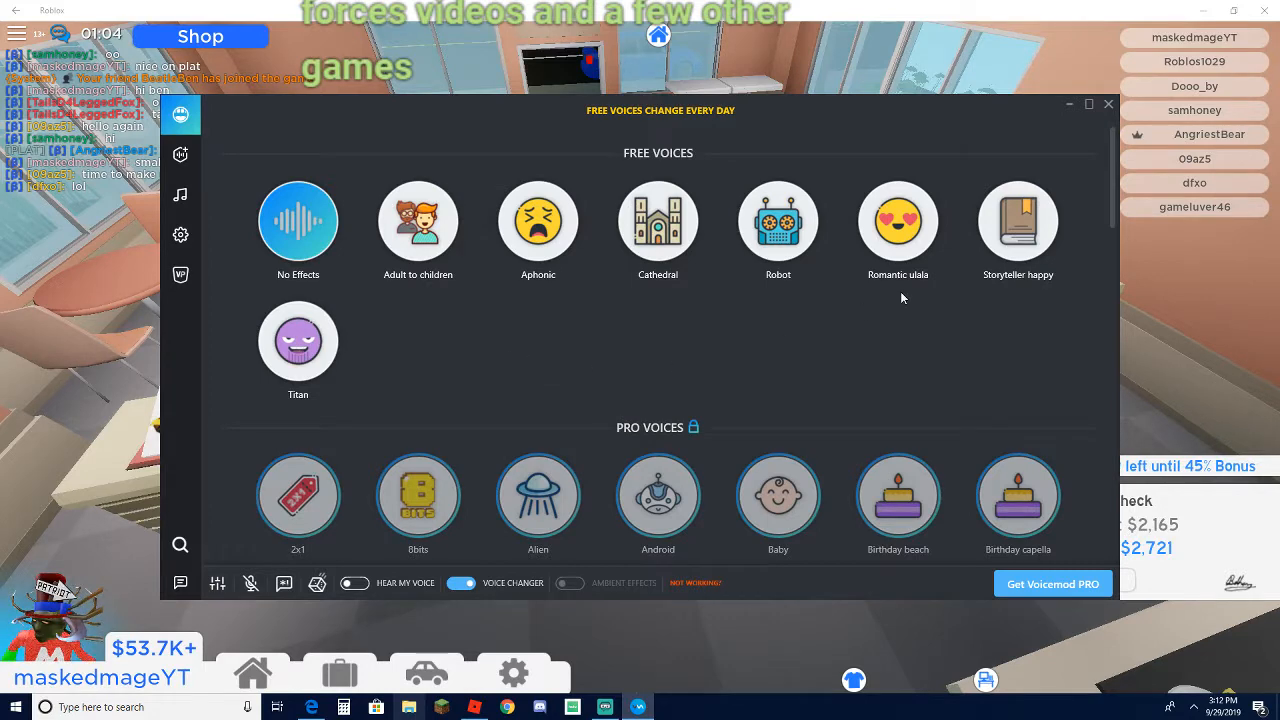
click(604, 708)
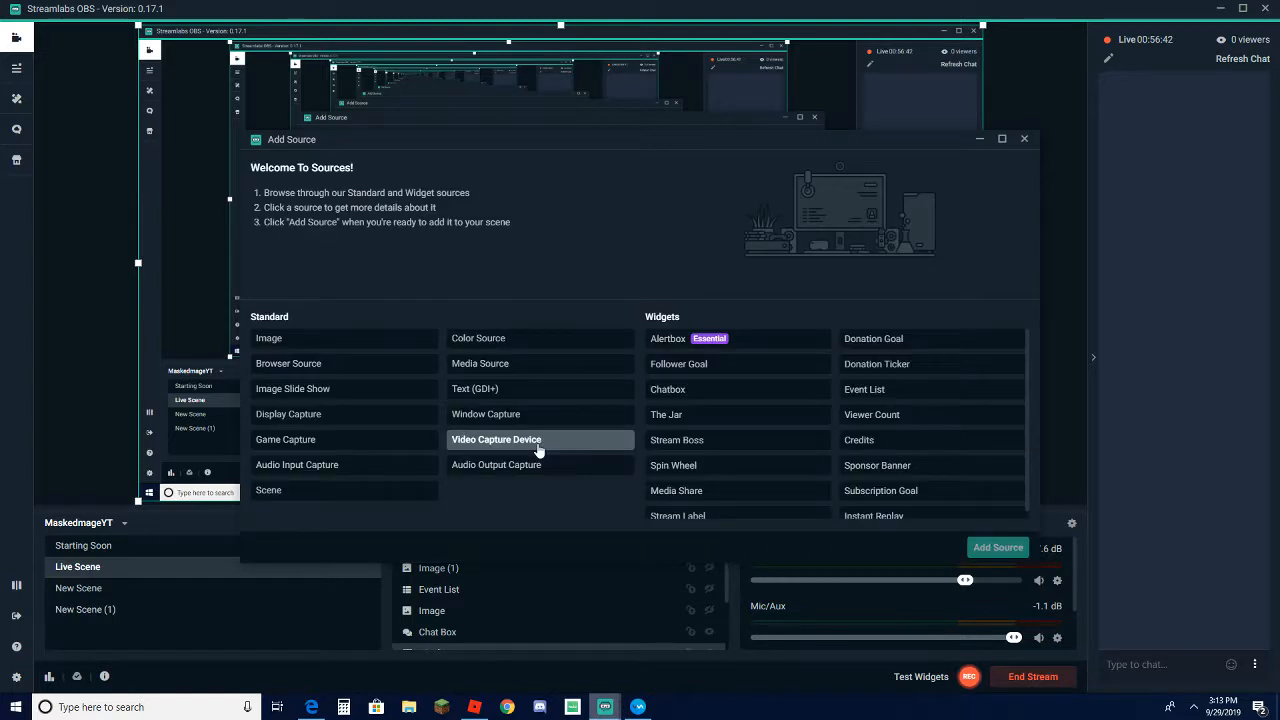
mouse_move(520, 482)
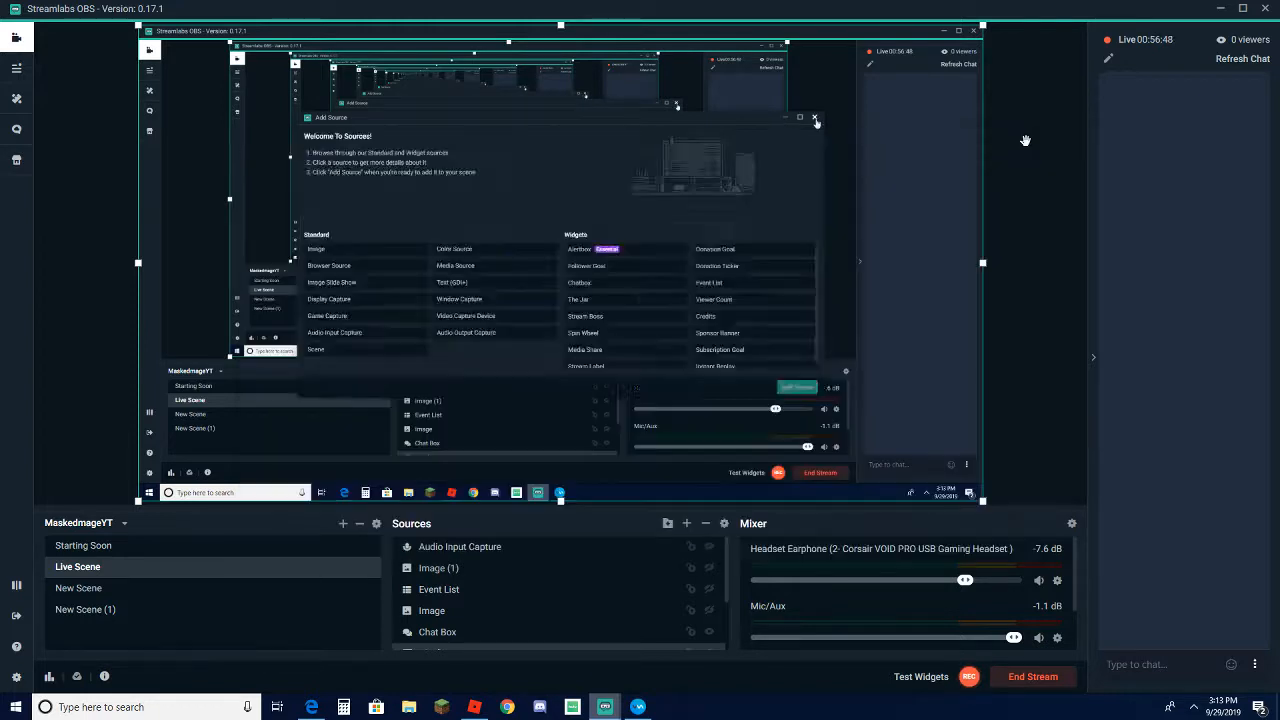
click(814, 116)
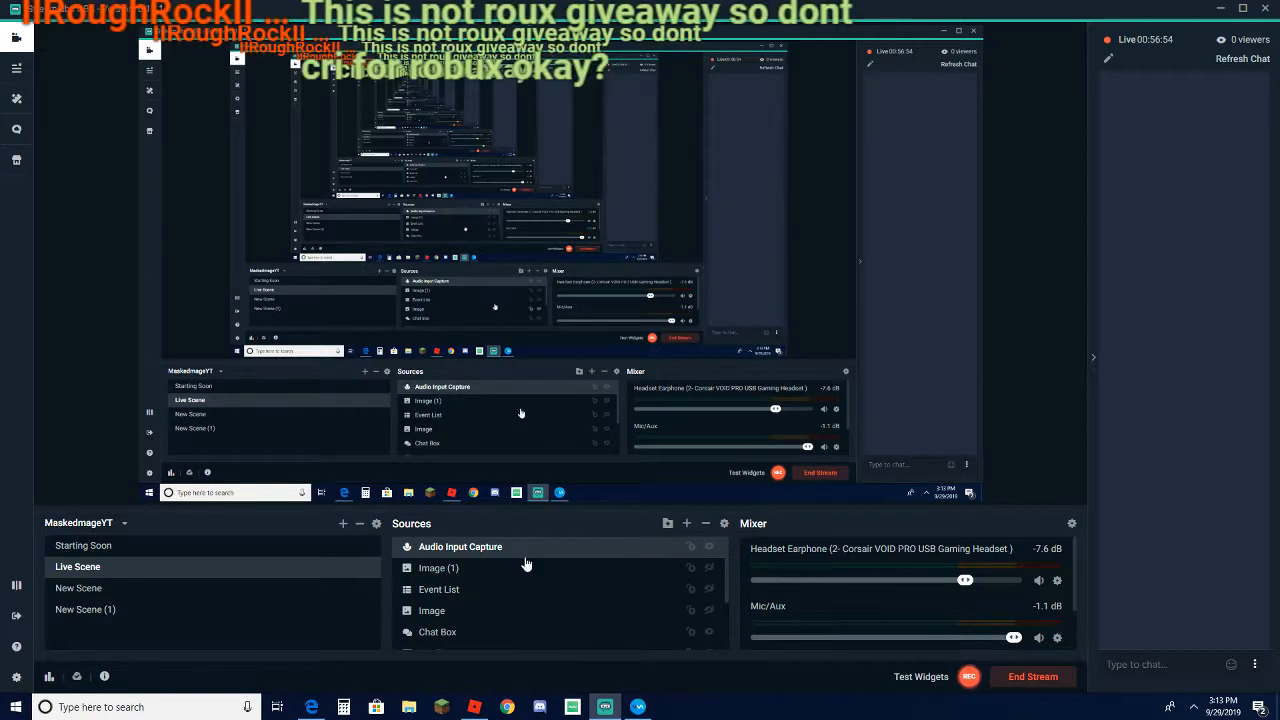
mouse_move(732, 586)
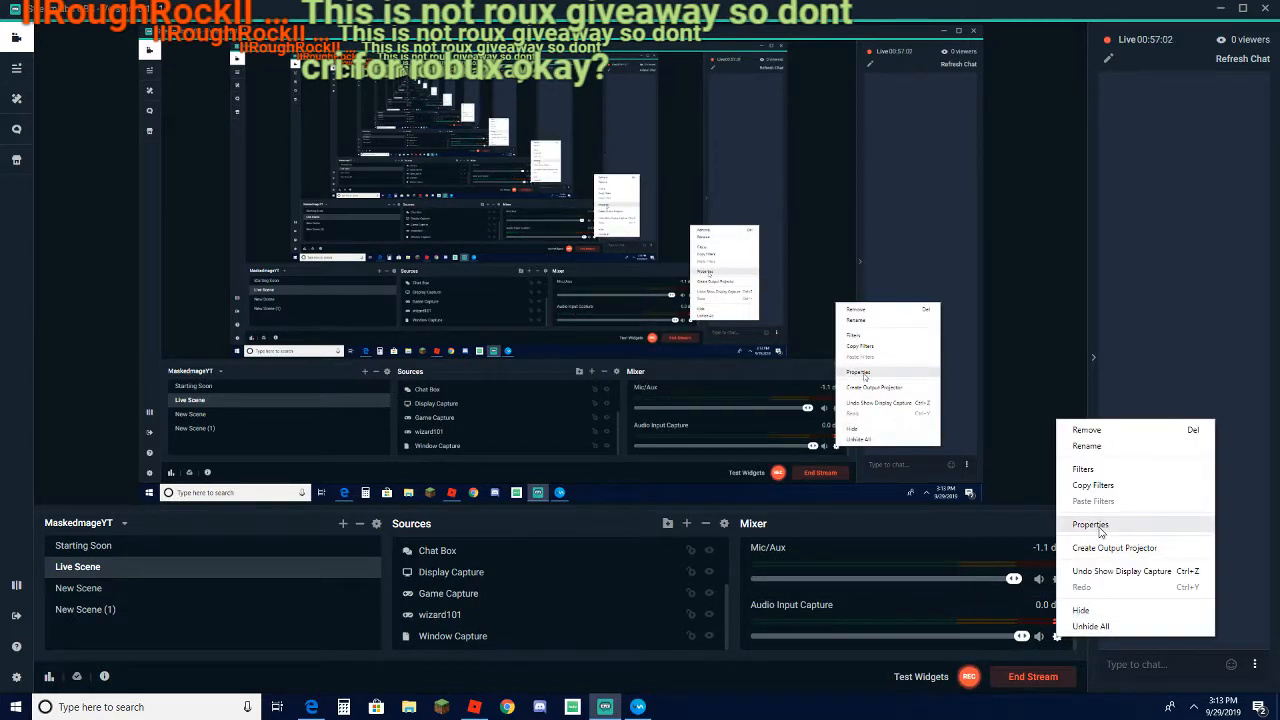
Set the Audio Input Capture device to Microphone (Voicemod Virtual Audio Device (WDM))
click(1090, 524)
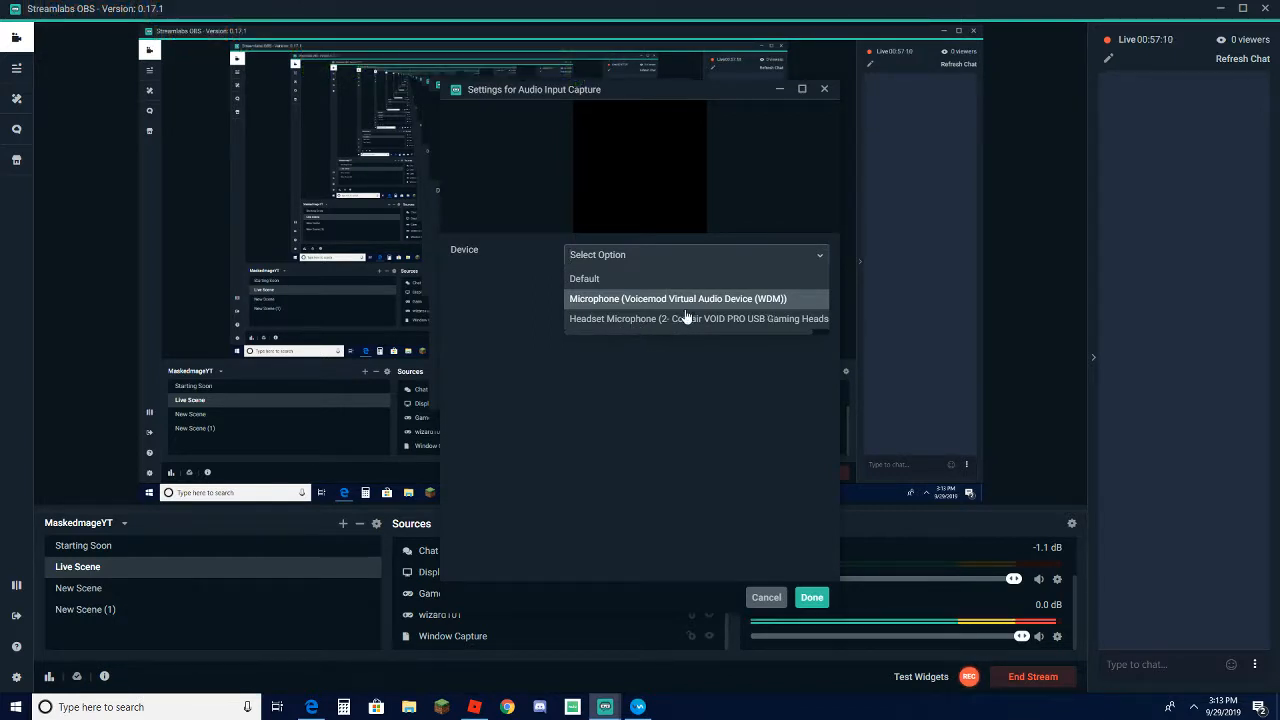
mouse_move(662, 344)
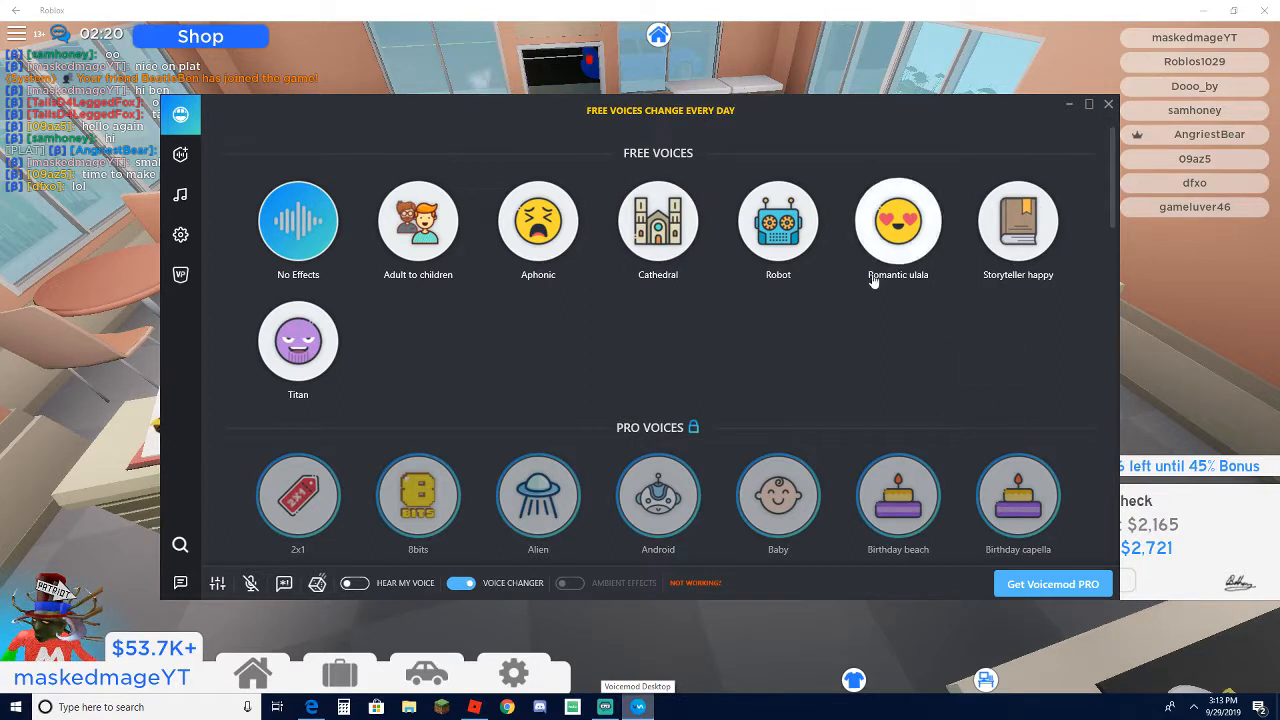
Try the Romantic uwu free voice over Roblox, then switch to the Titan voice
click(898, 220)
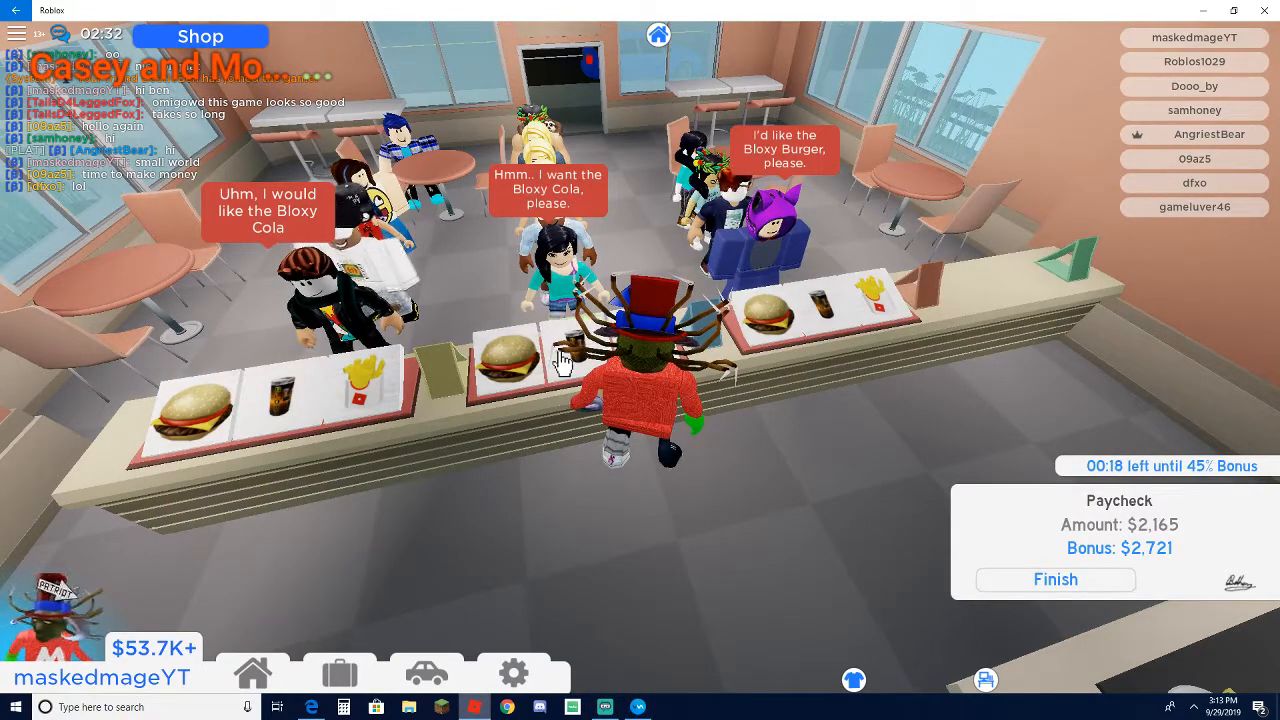
click(516, 360)
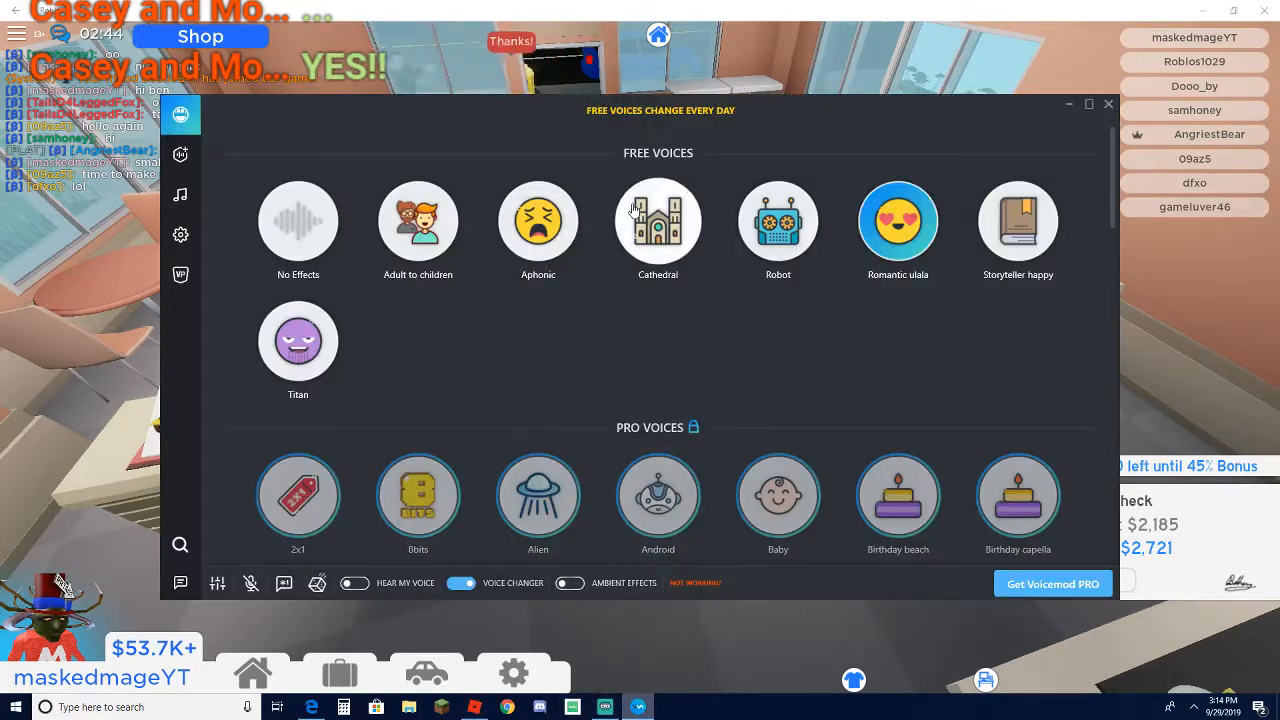
click(658, 220)
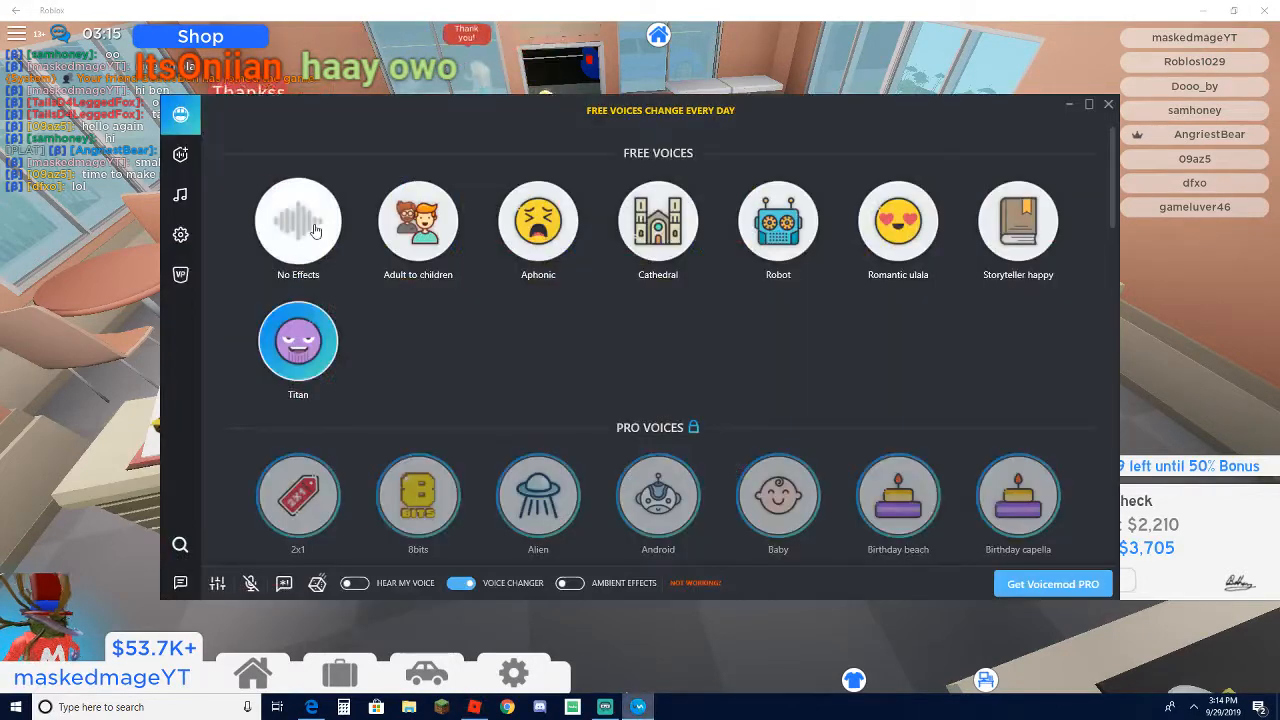
Set Voicemod back to No Effects and bring Streamlabs OBS to the front
click(298, 220)
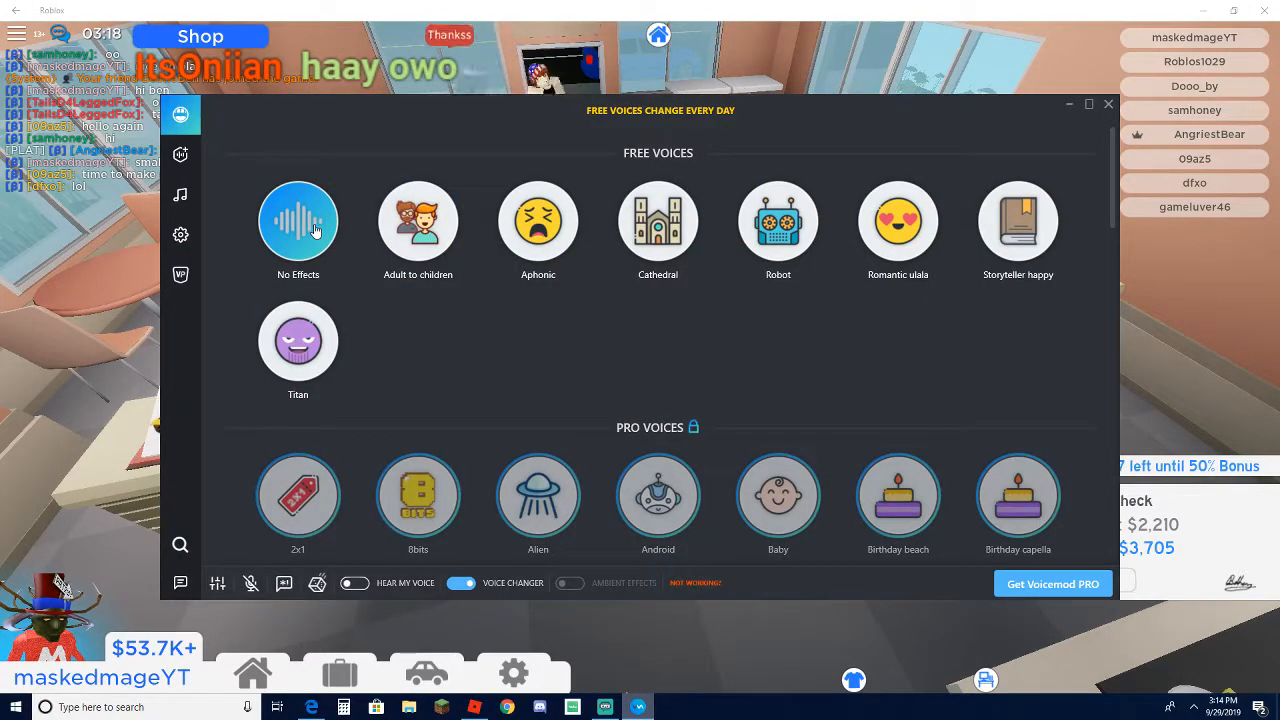
mouse_move(464, 136)
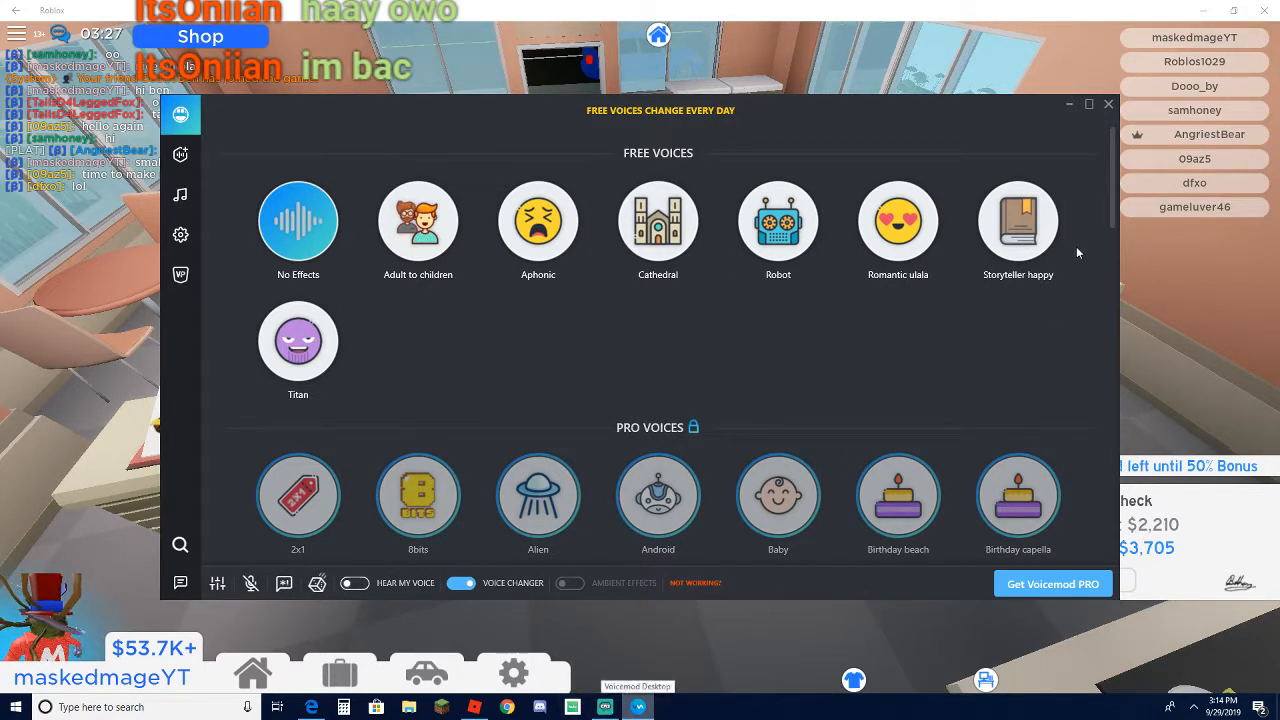
mouse_move(538, 496)
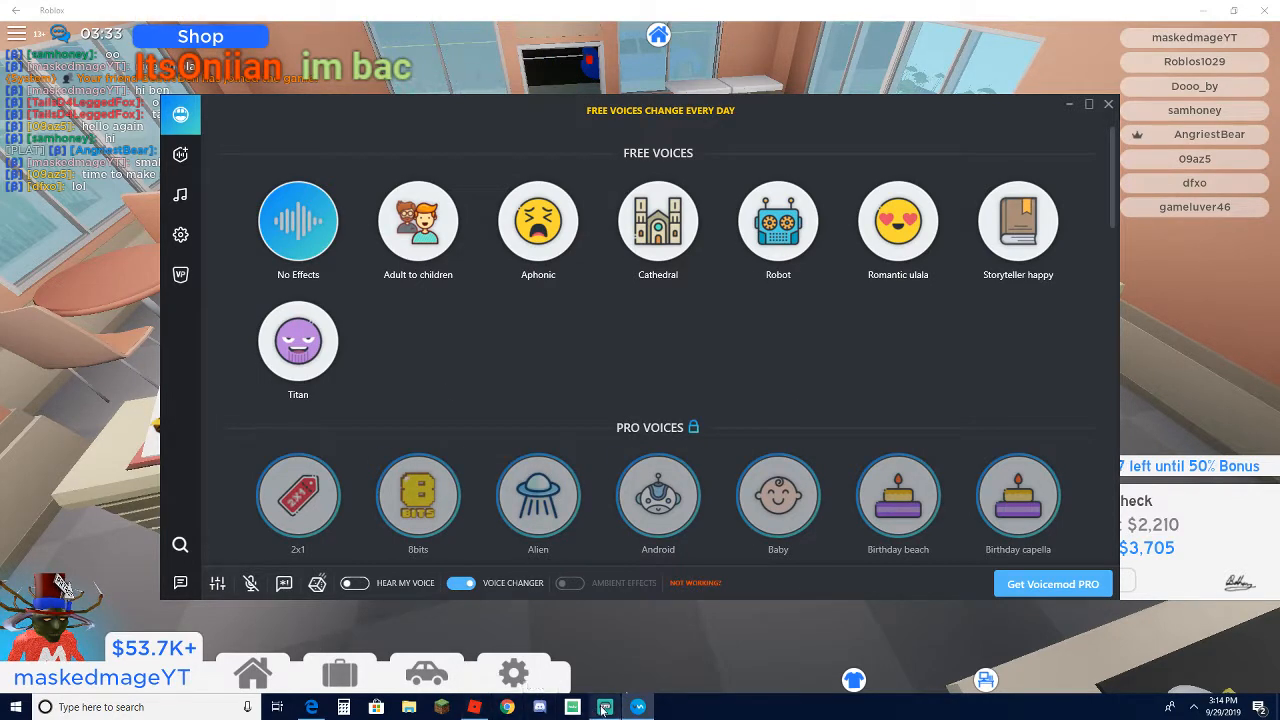
click(604, 708)
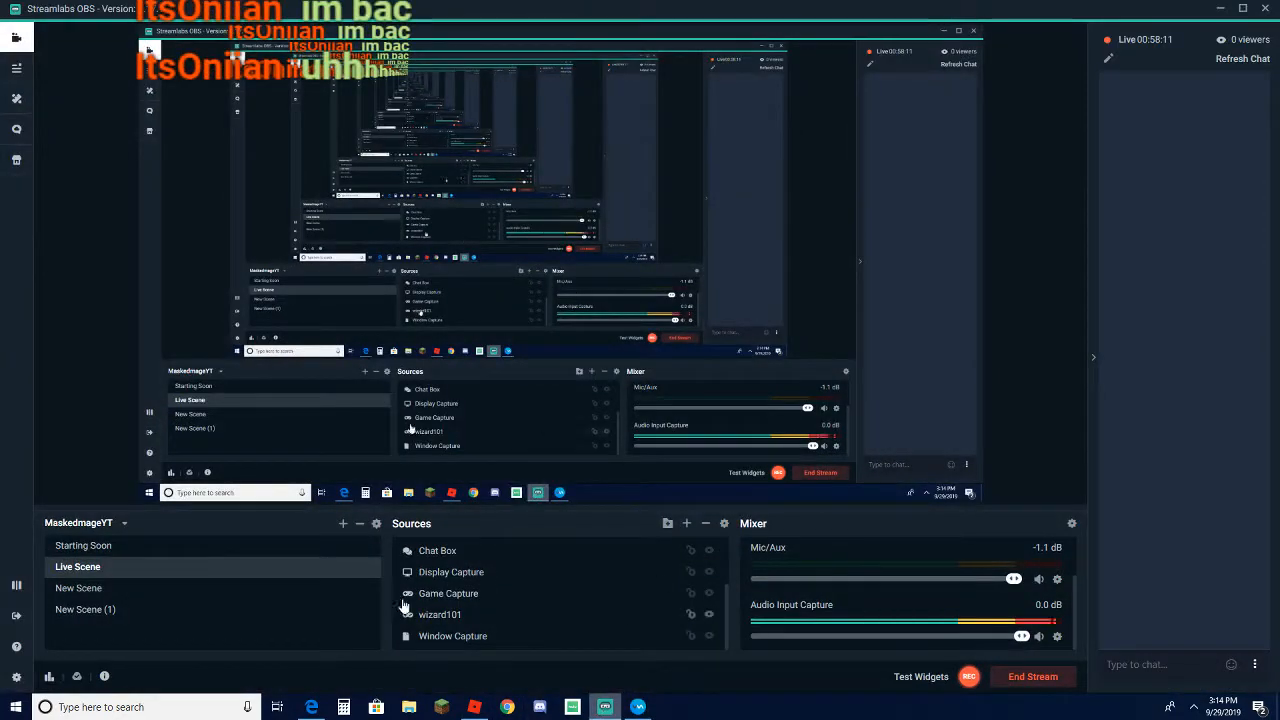